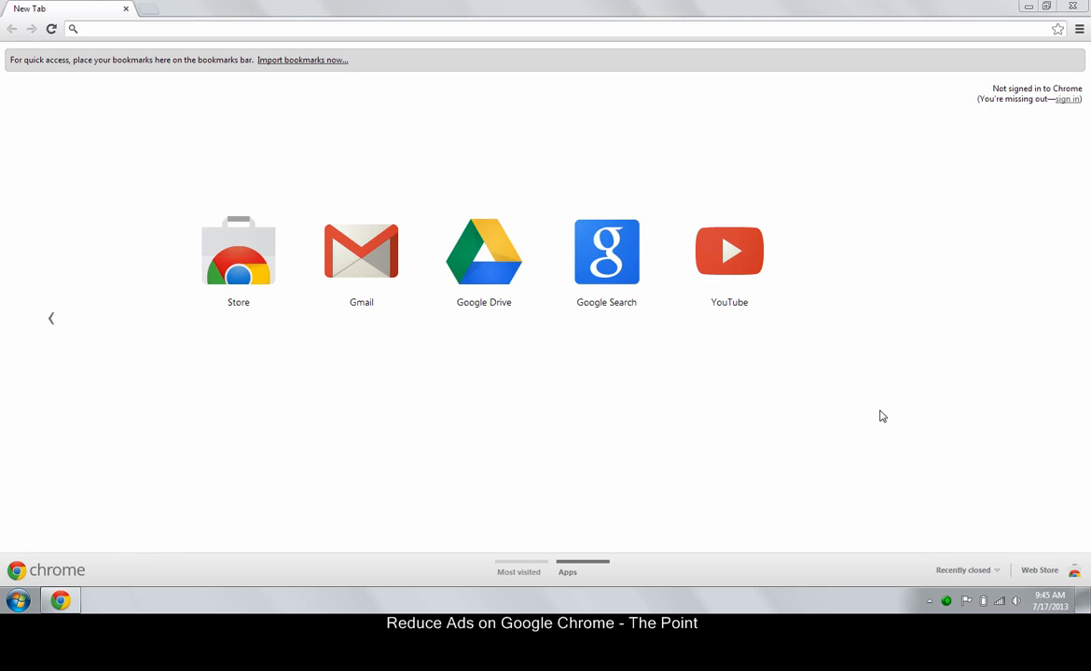
{"action": "mouse_move", "coordinate": [384, 61]}
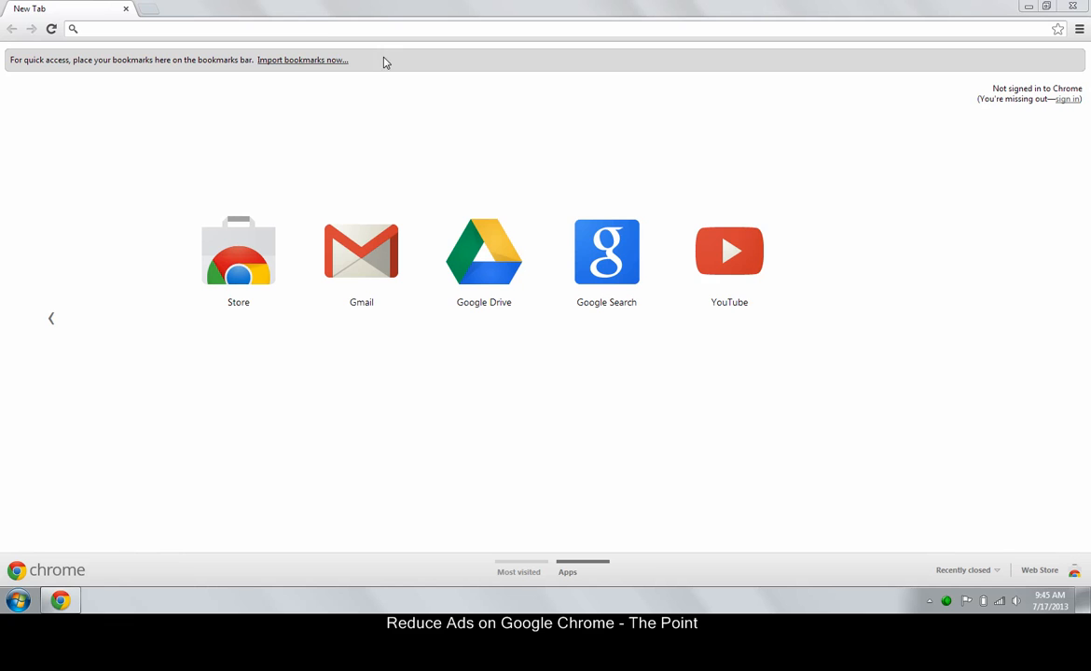
Step: Go to google.com/intl/en/chrome/browser/ and reach the "Fine-tune Chrome with extensions" page via Web Store > Extensions
{"action": "left_click", "coordinate": [328, 30]}
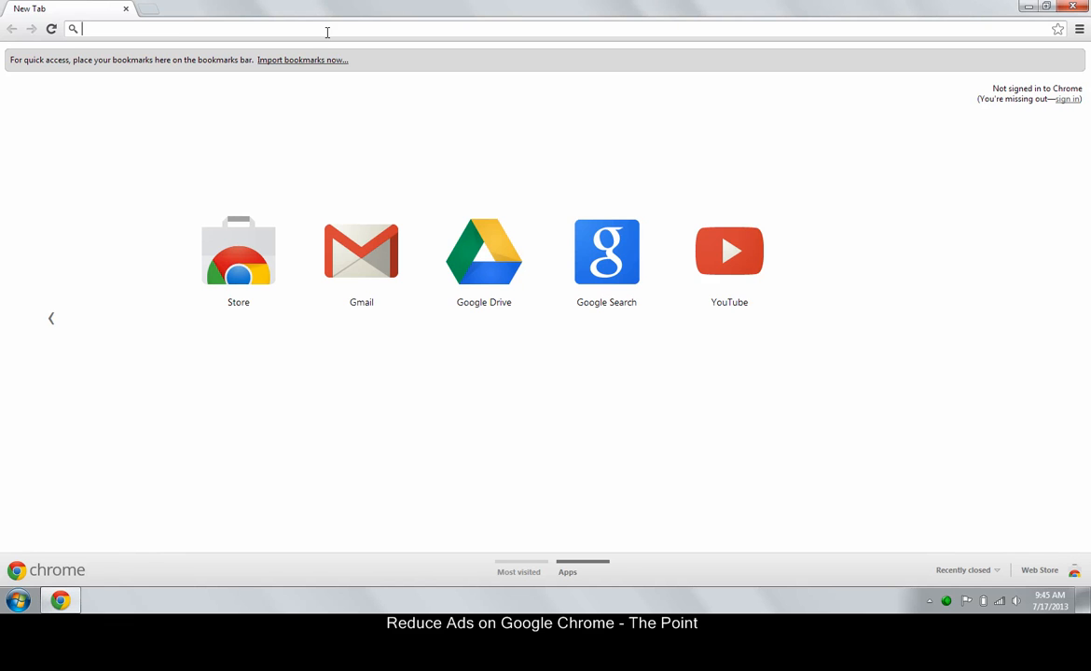
{"action": "type", "text": "https://www.google.com/intl/en/chrome/browser/"}
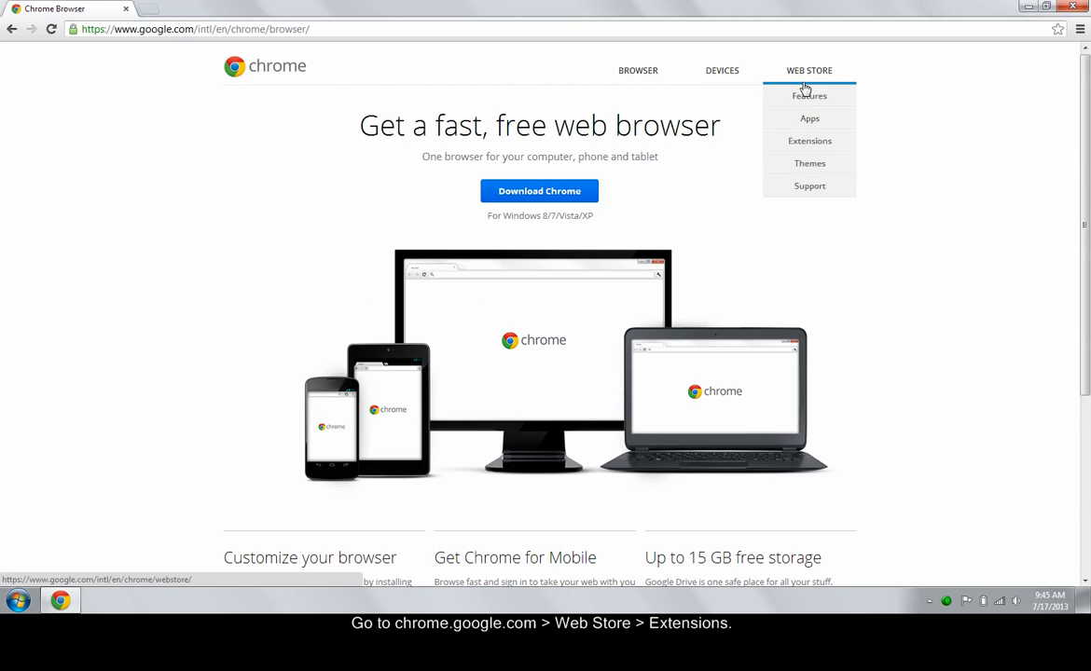
{"action": "left_click", "coordinate": [809, 142]}
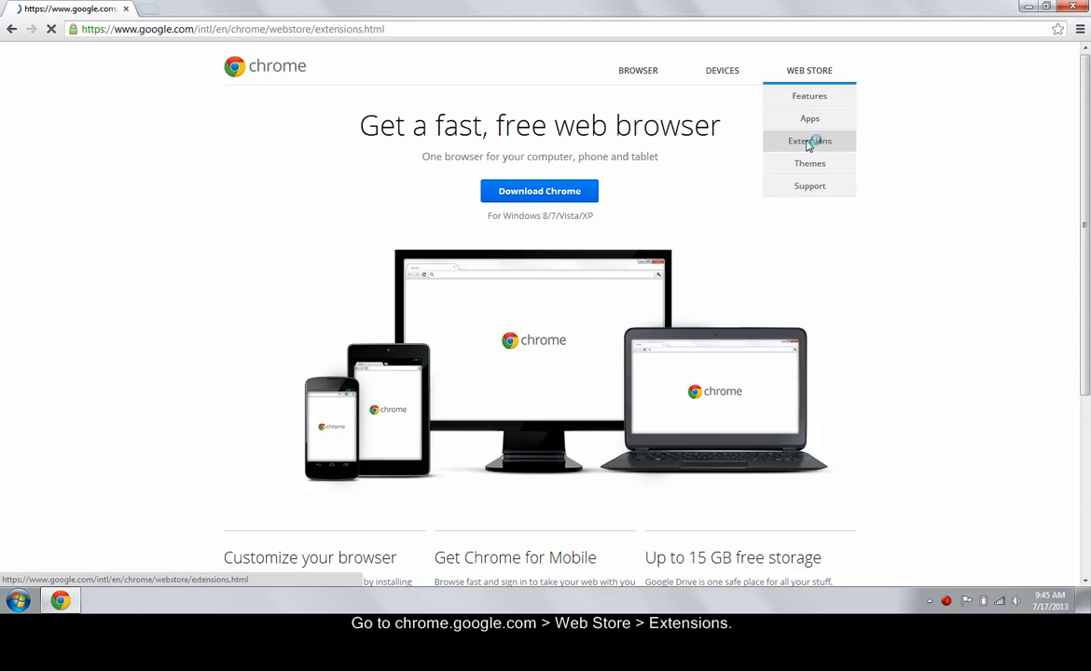
{"action": "left_click", "coordinate": [809, 142]}
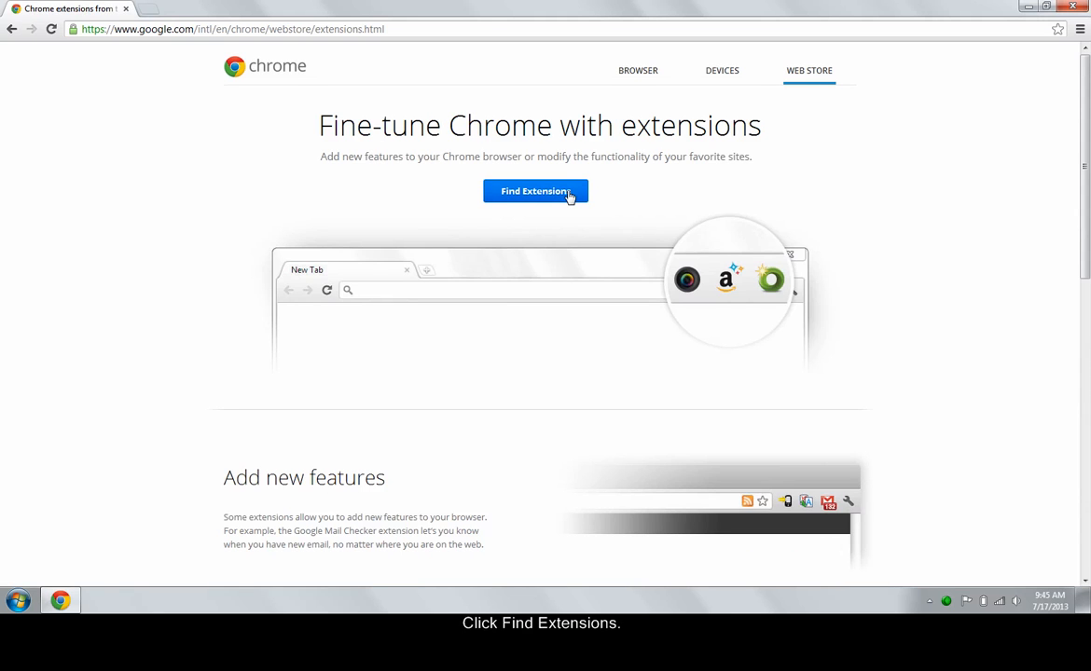
Step: Search the Web Store for adblock and open the AdBlock extension's details page
{"action": "left_click", "coordinate": [535, 190]}
{"action": "type", "text": "adblock"}
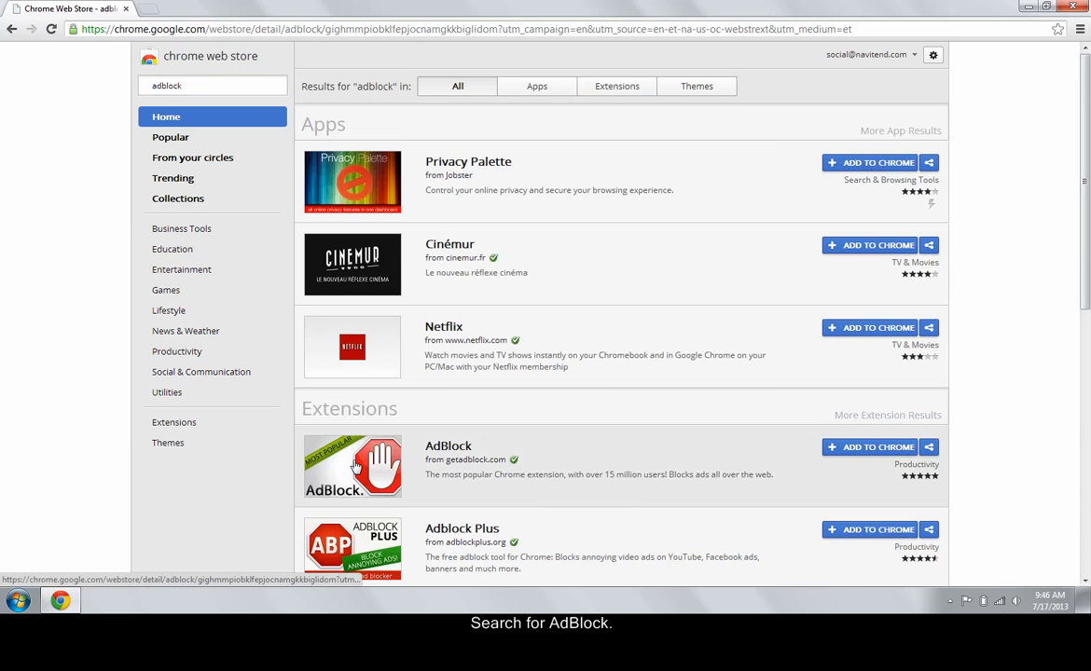
{"action": "left_click", "coordinate": [351, 466]}
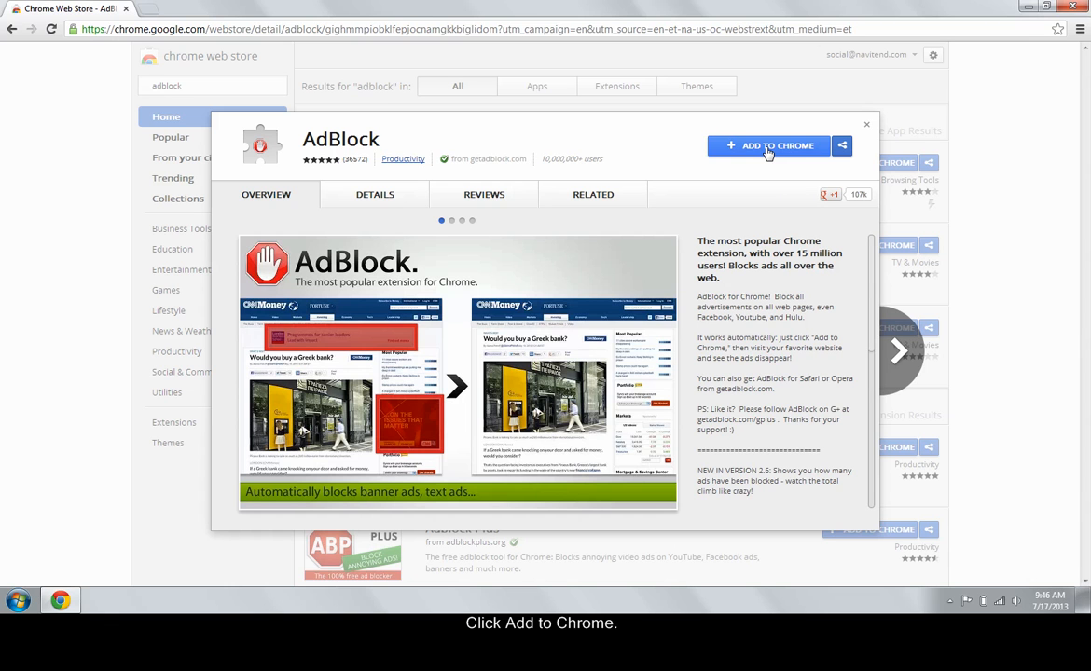
Step: Add AdBlock to Chrome, confirm in the New Extension dialog, and reach its installation-in-progress page
{"action": "left_click", "coordinate": [768, 145]}
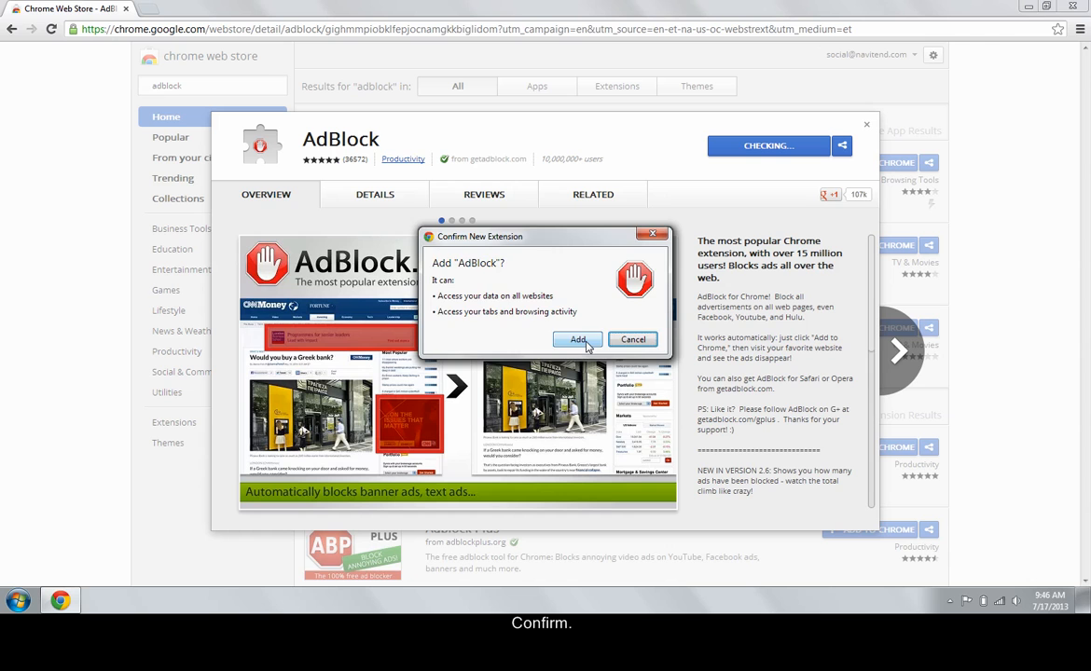
{"action": "left_click", "coordinate": [577, 339]}
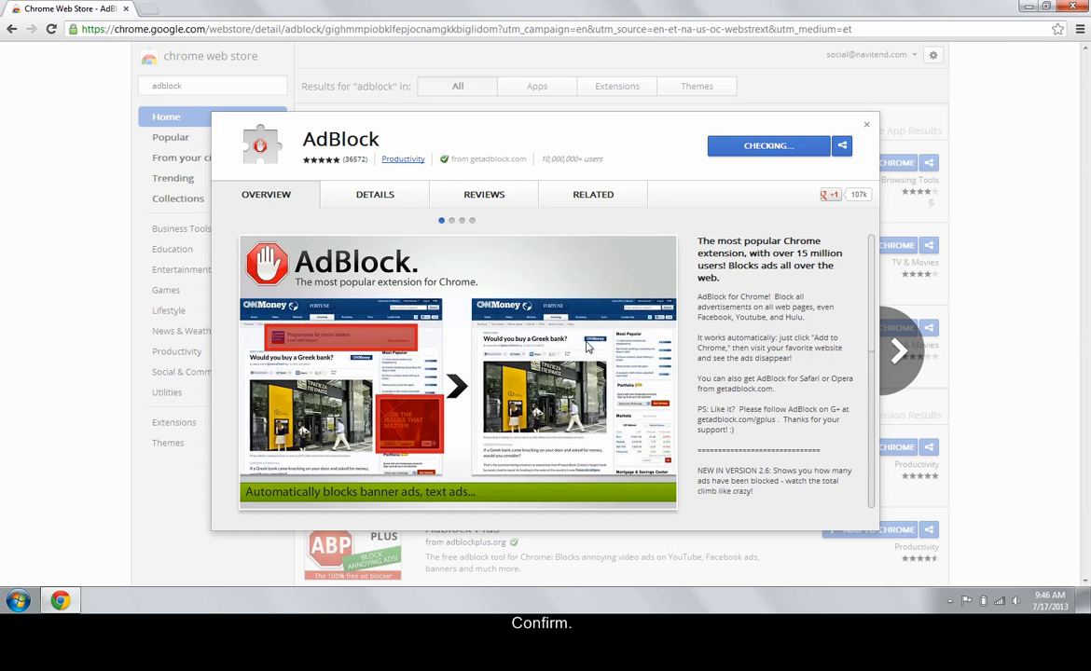
{"action": "left_click", "coordinate": [768, 146]}
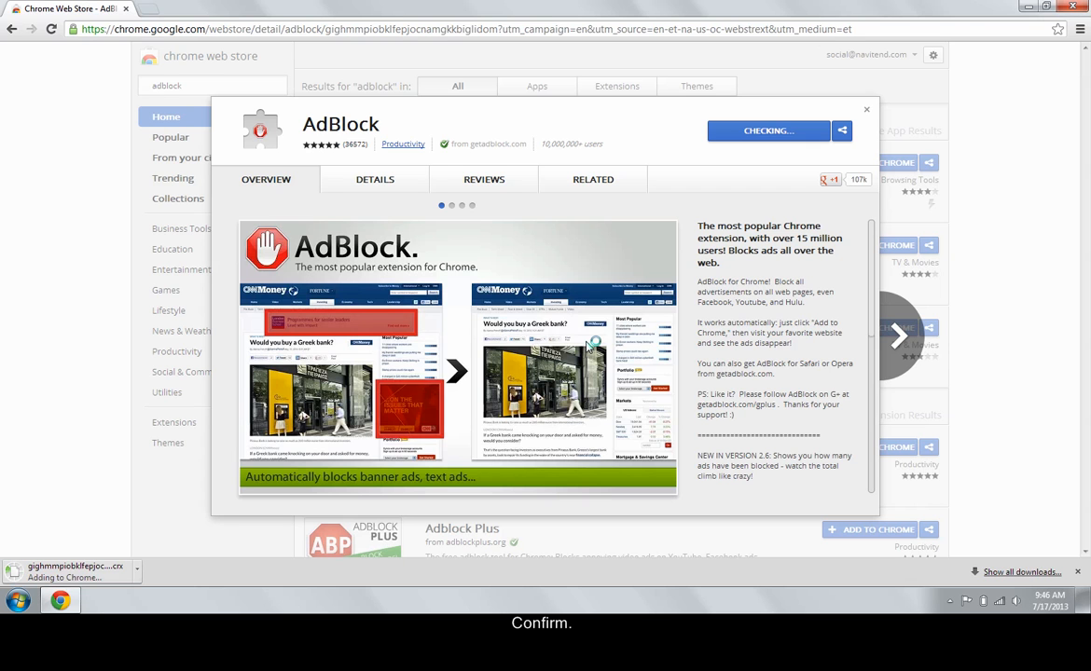
{"action": "left_click", "coordinate": [768, 131]}
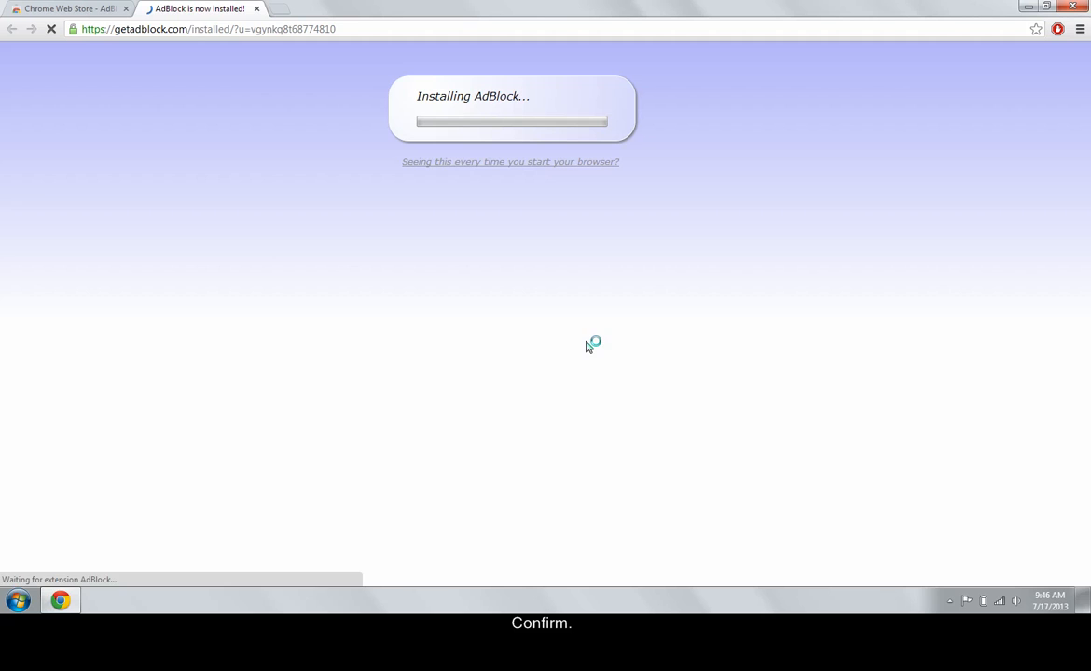